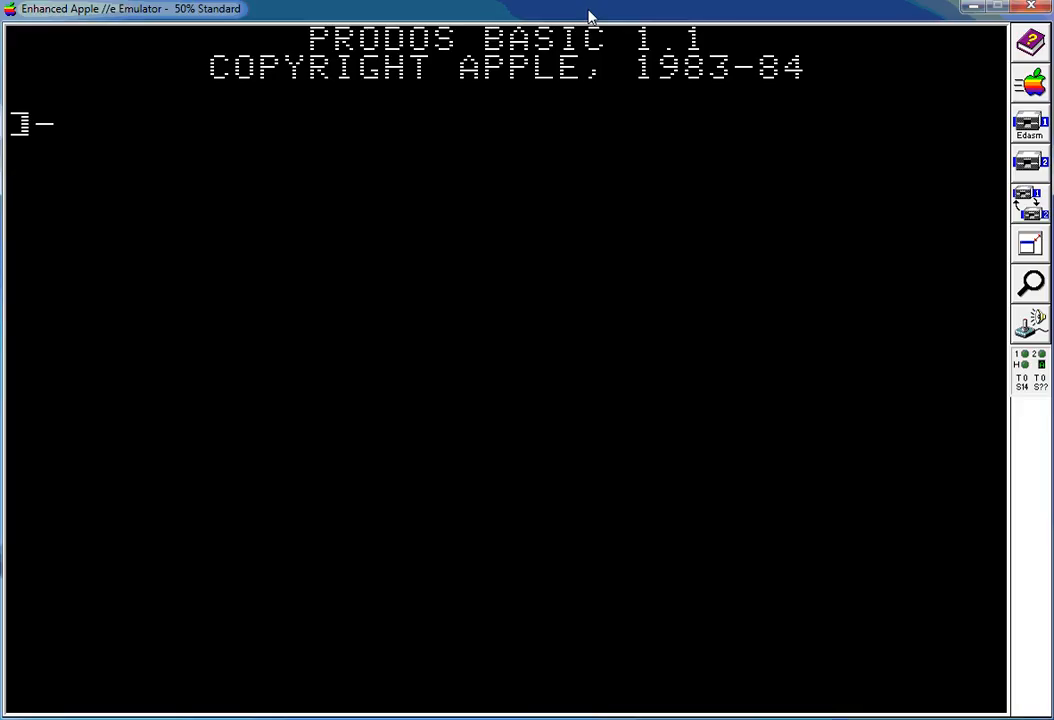
Run -EDASM.SYSTEM from the ] prompt and enter the date 21-AUG-16
type("EDASM.")
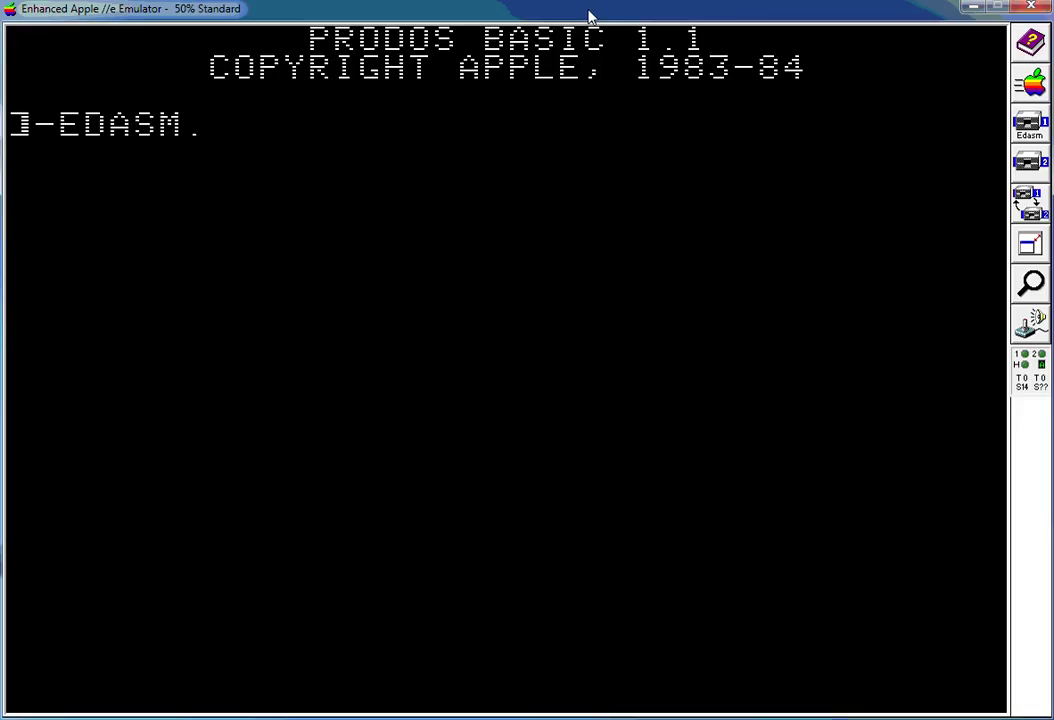
type("SYSTEM")
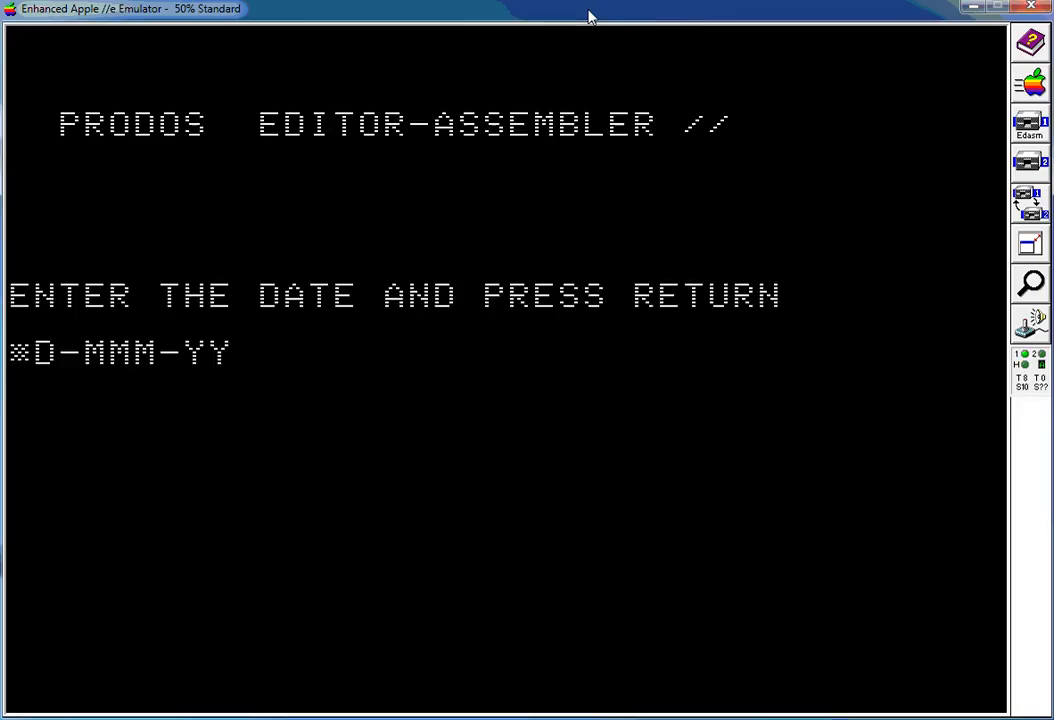
type("21-AUG-16")
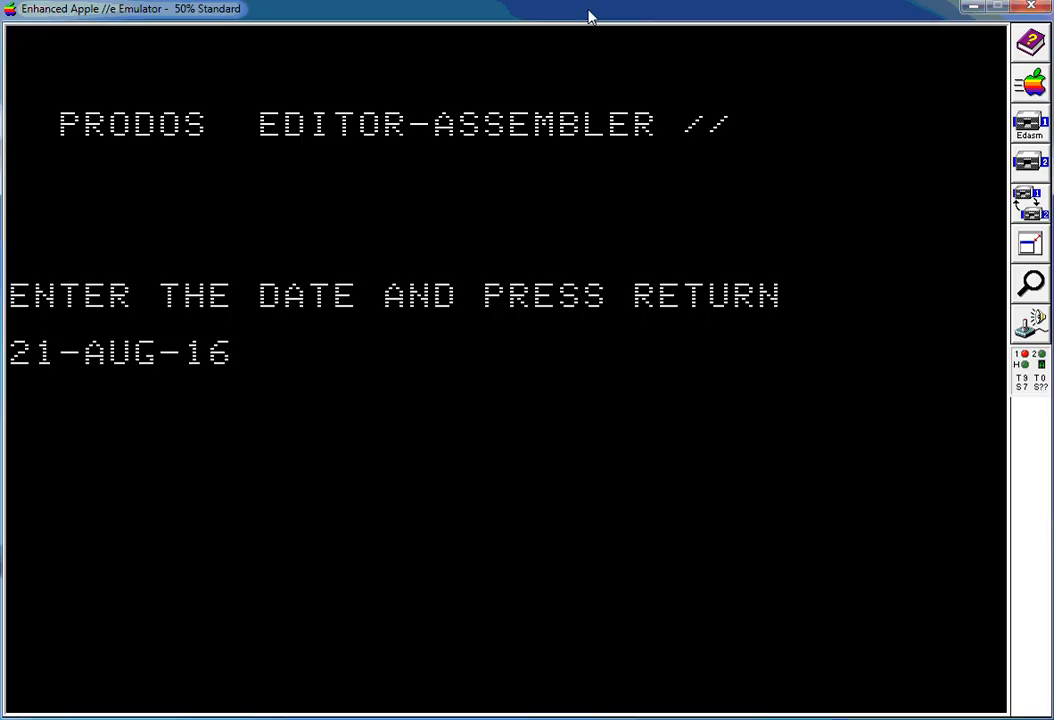
key("Return")
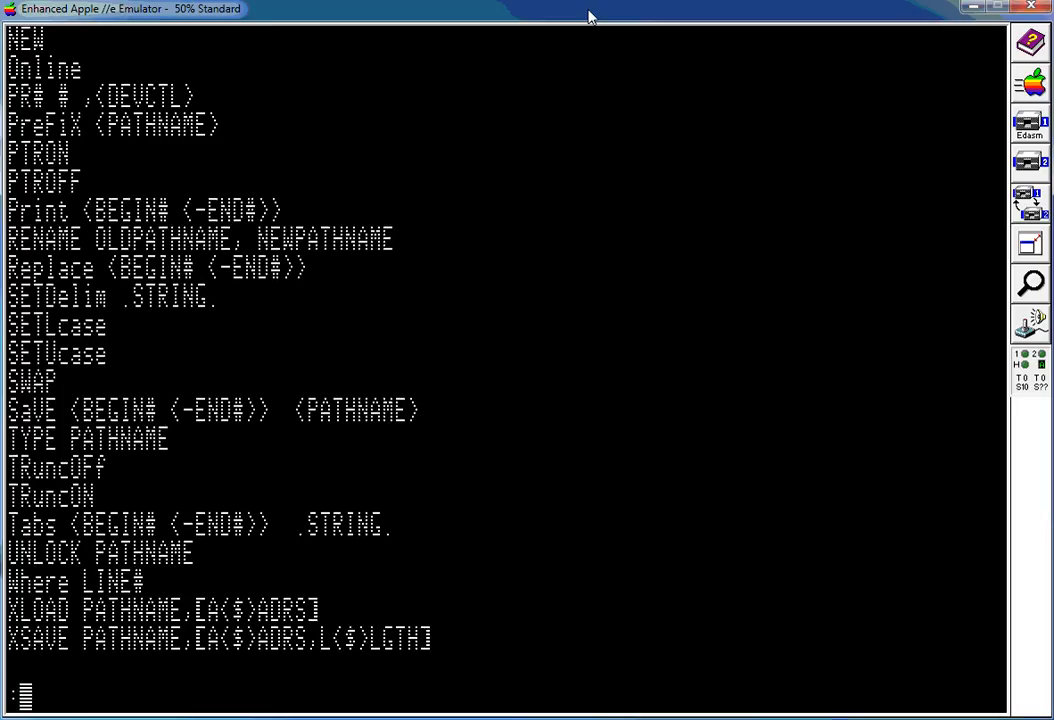
Catalog the /ASM.TOOLS disk with CAT
type("CAT")
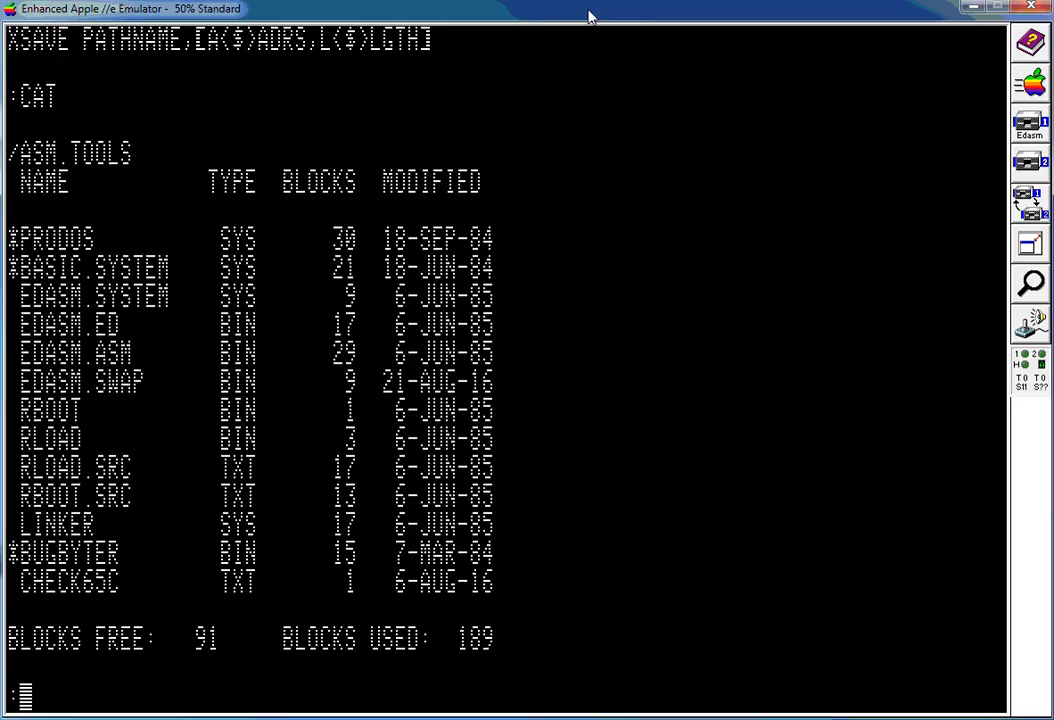
type("L")
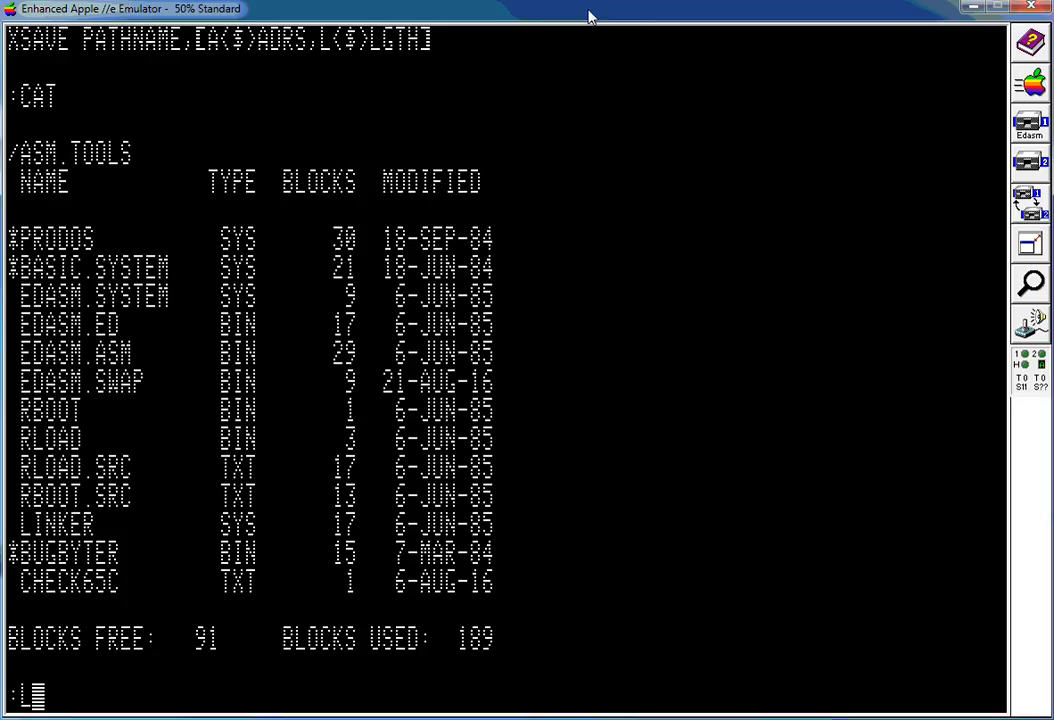
Load the CHECK65C source and list its 13 lines
type("LOAD")
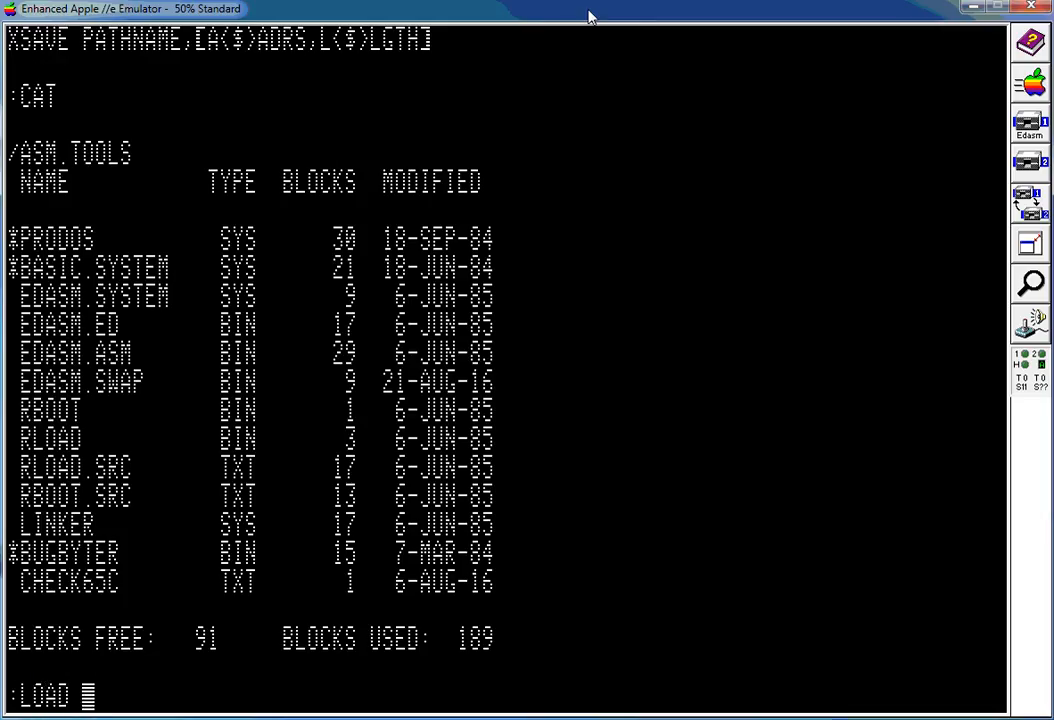
type("CHECK")
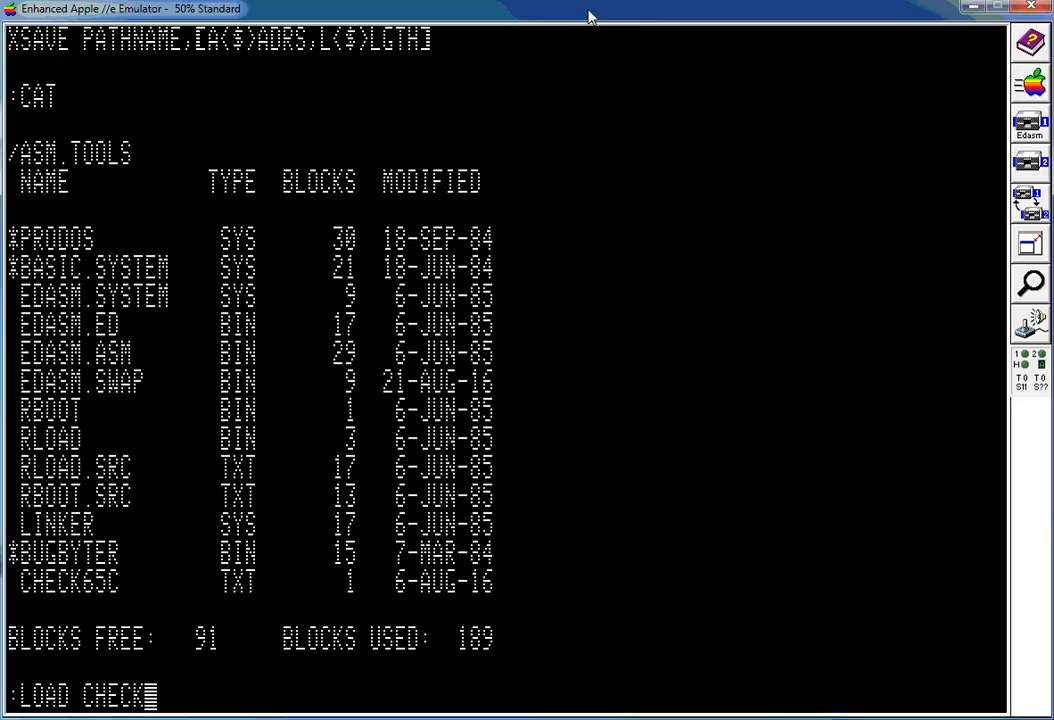
type("65C")
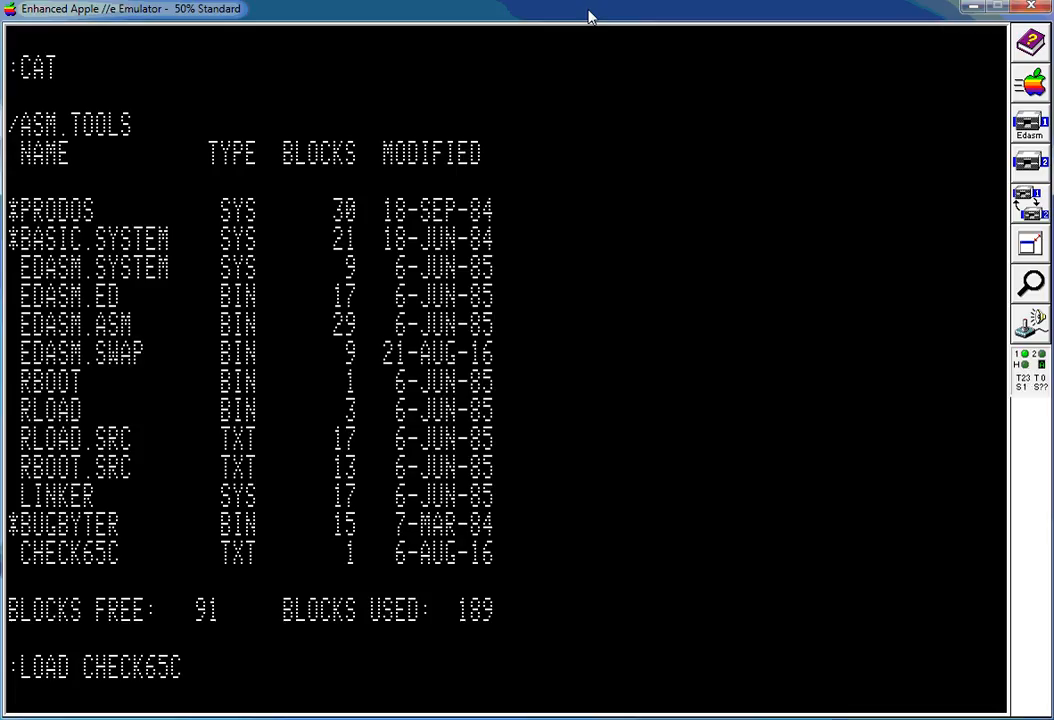
key("Return")
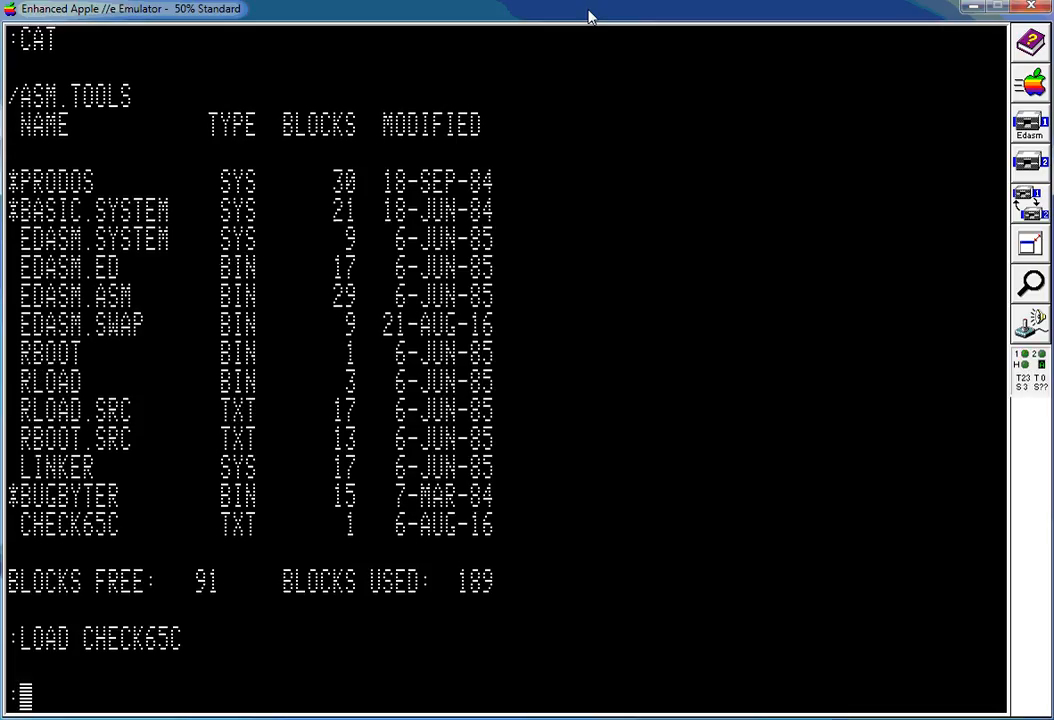
type("L")
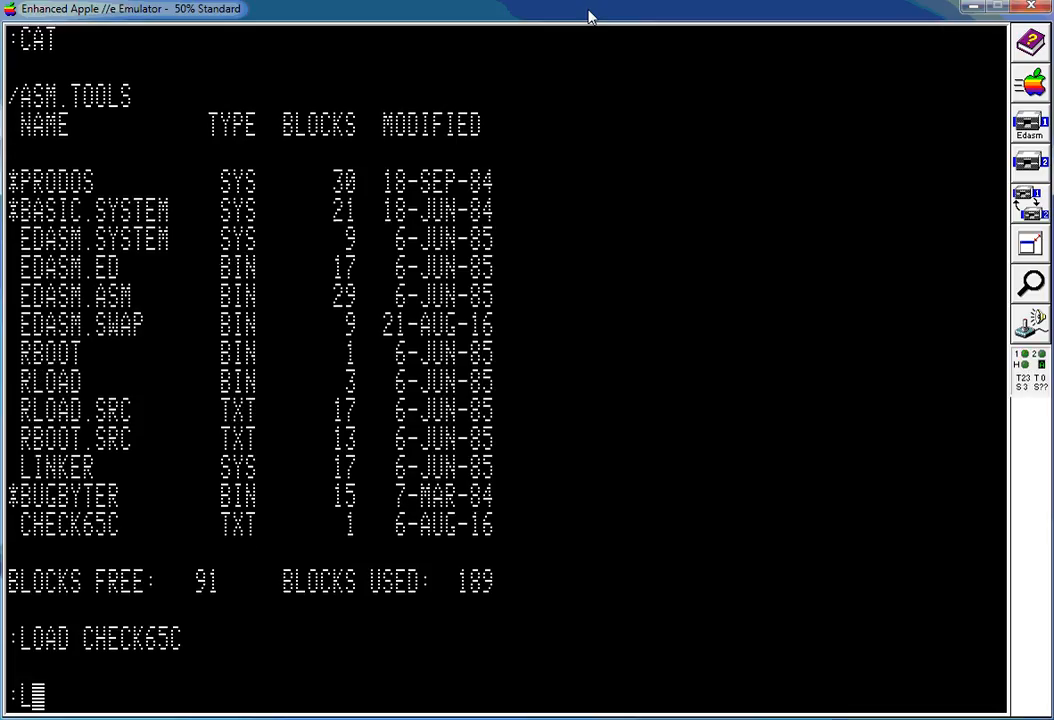
key("Return")
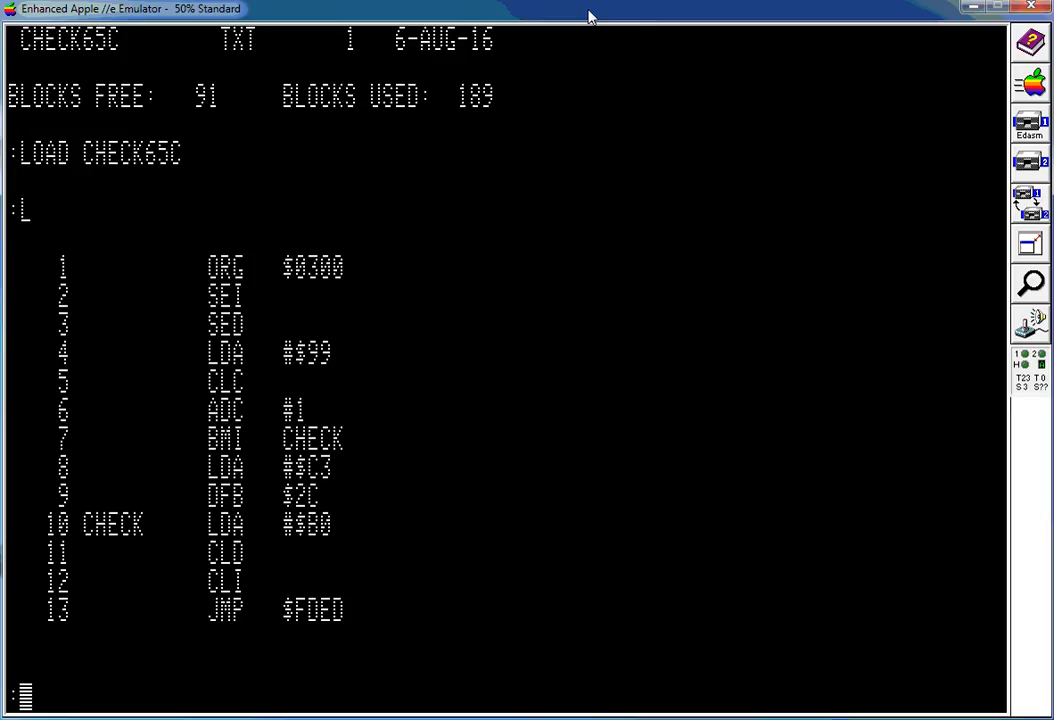
Enter append mode with A, then edit line 10 (CHECK LDA #$B0) with E10, leaving it unchanged
type("A")
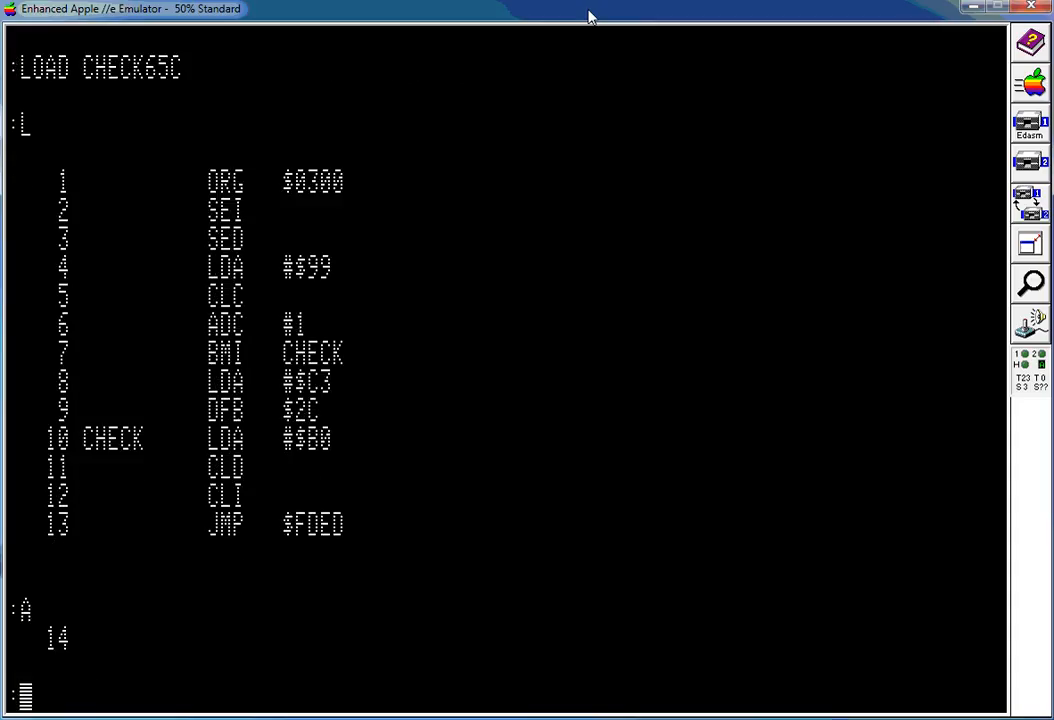
type("E10")
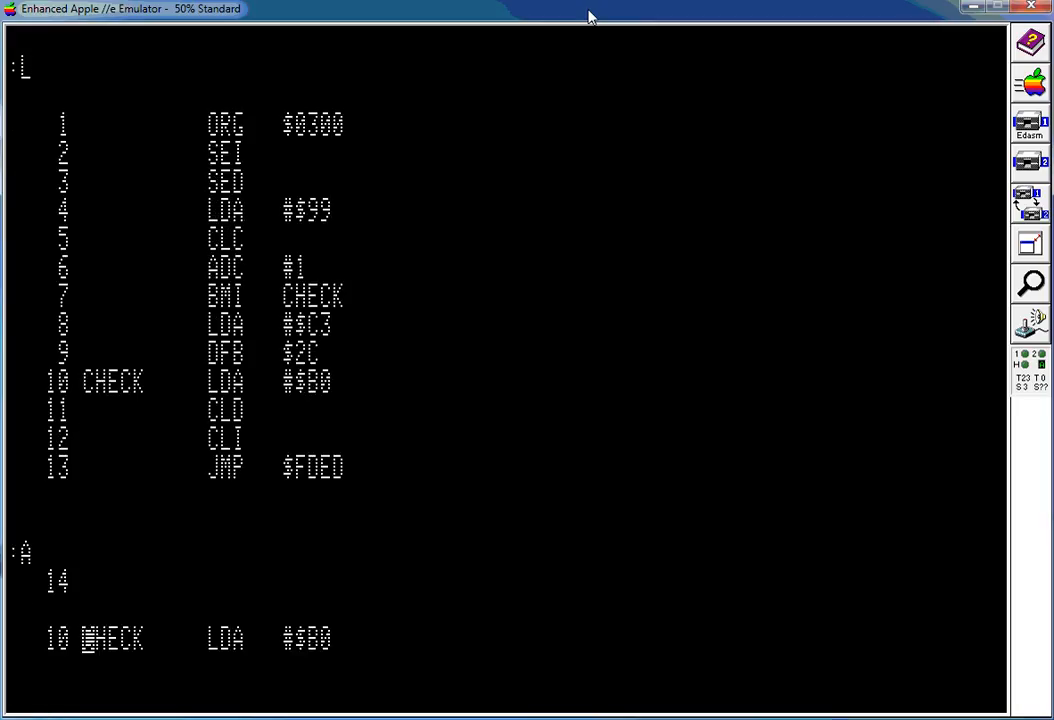
mouse_move(582, 16)
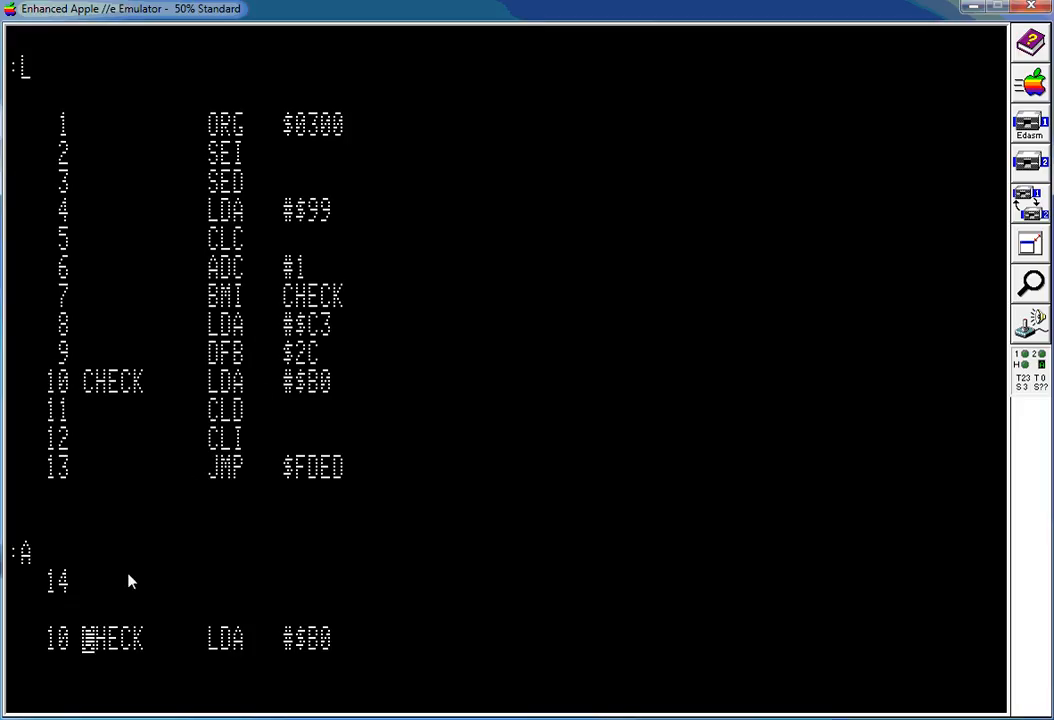
mouse_move(144, 636)
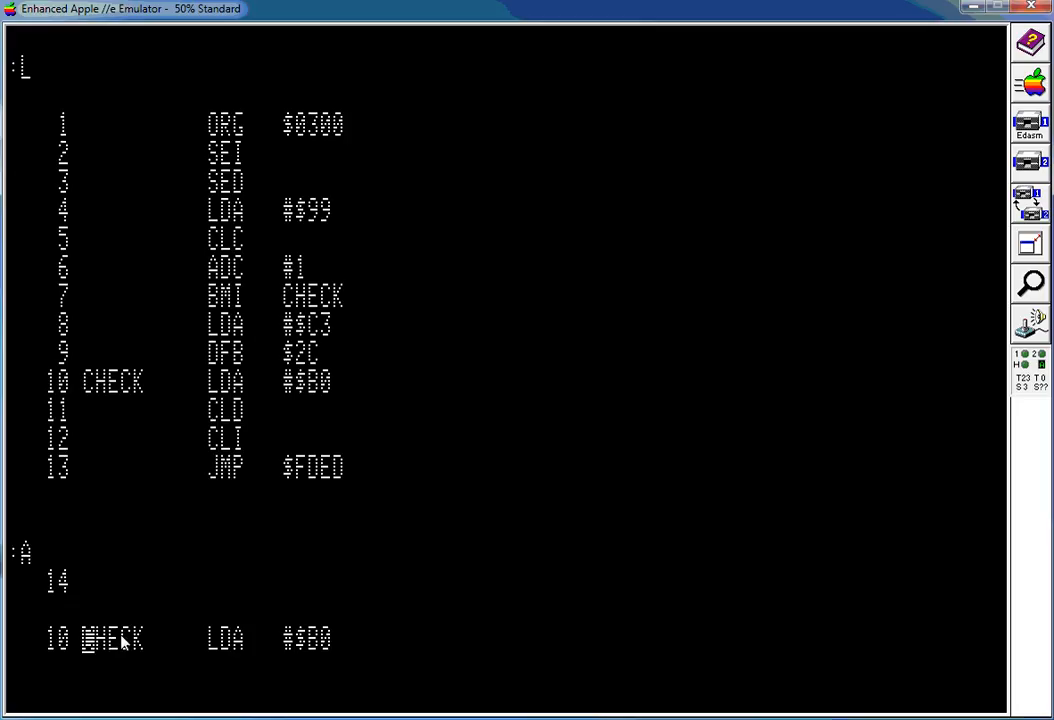
mouse_move(230, 648)
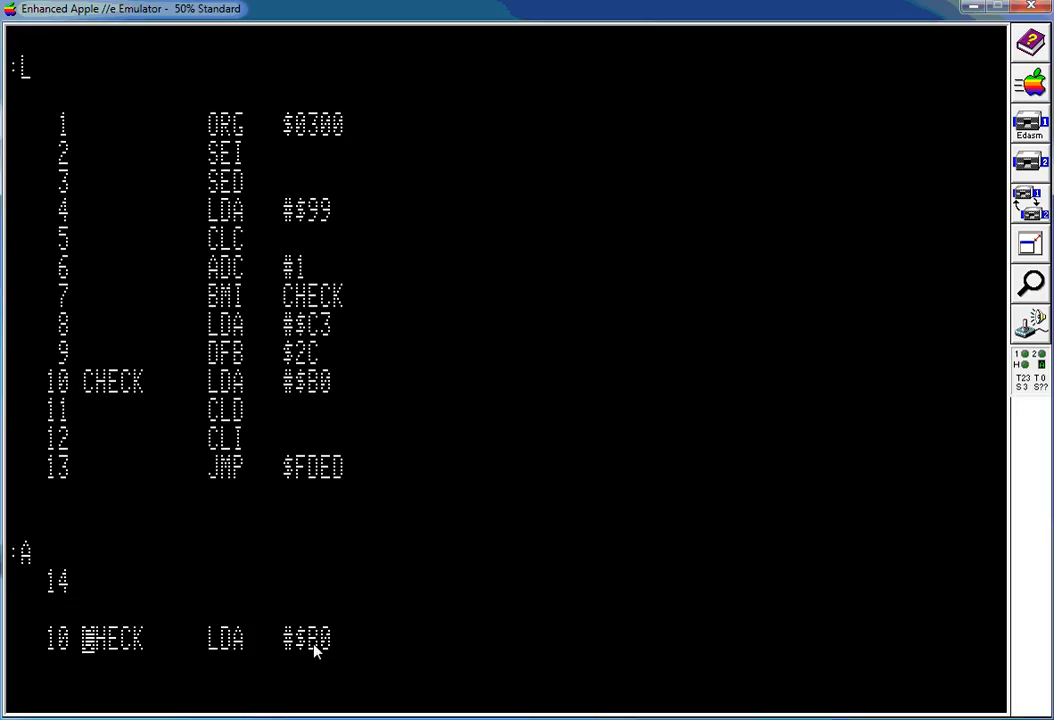
mouse_move(312, 588)
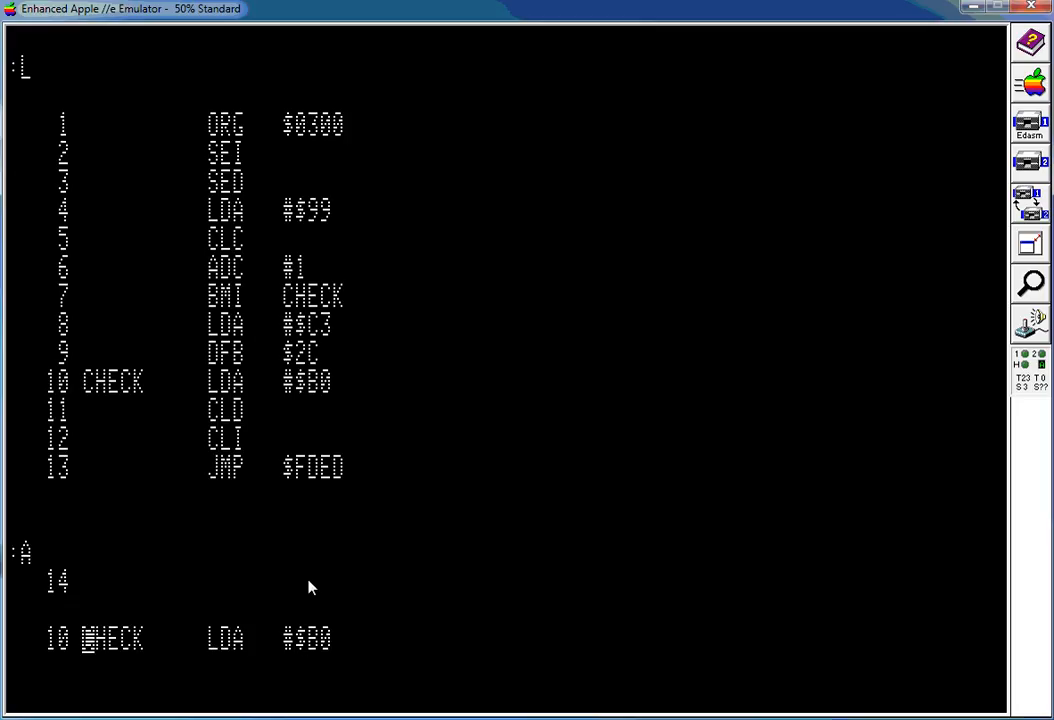
mouse_move(212, 552)
type("I2")
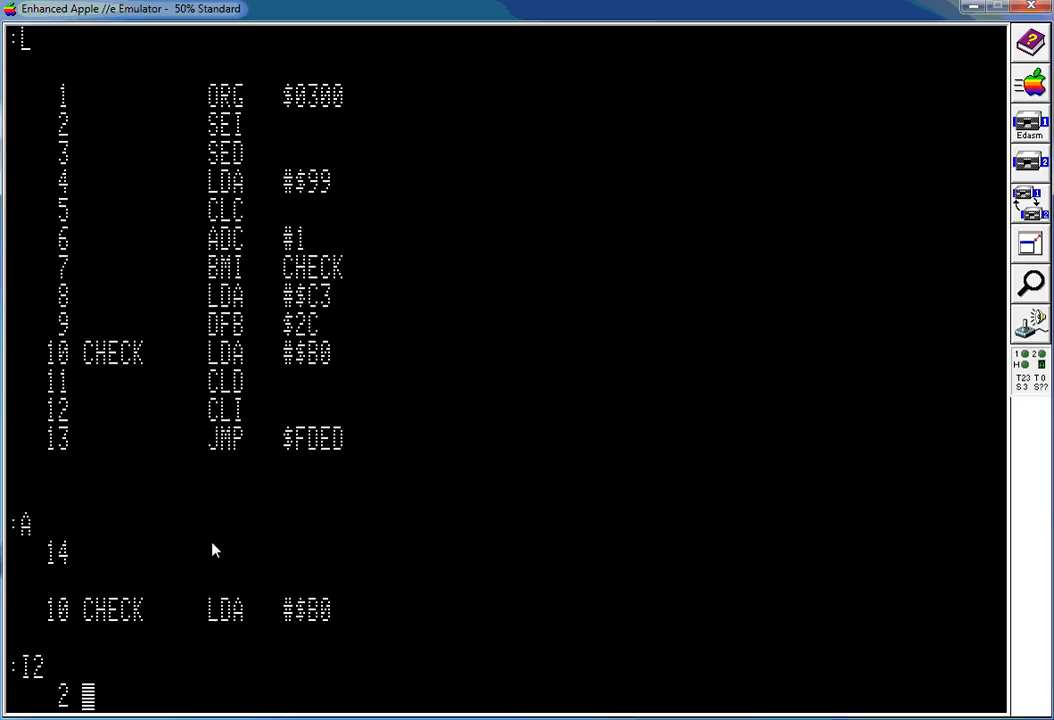
Insert the new line 2 reading COUT EQU $FDED into the CHECK65C source
type("COUT")
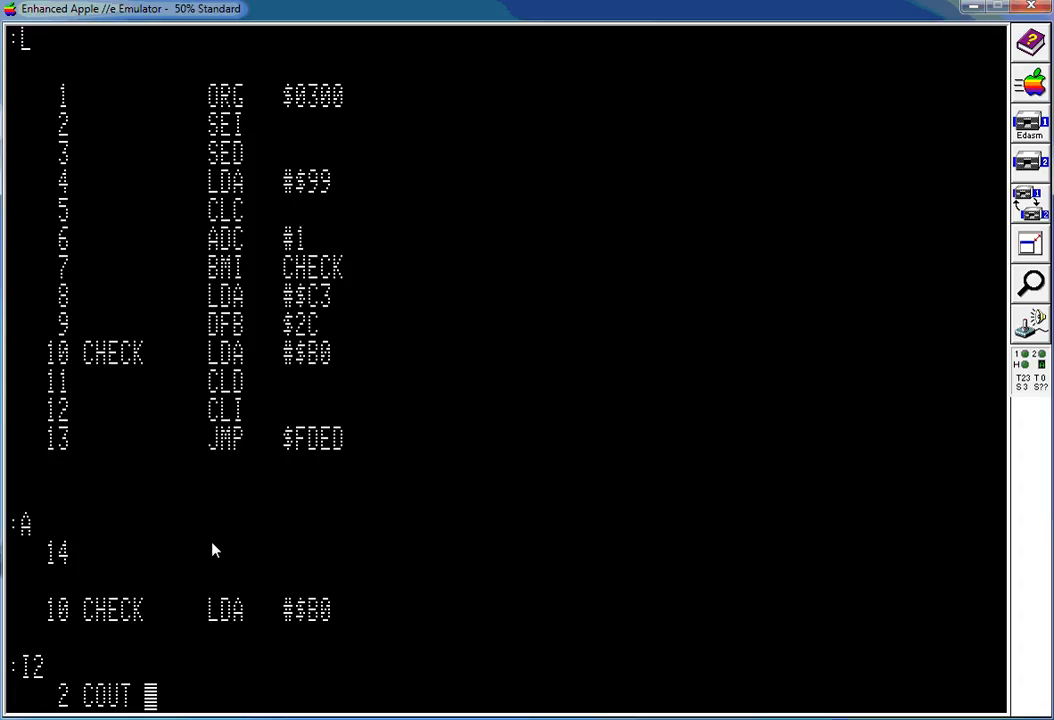
type("EQU")
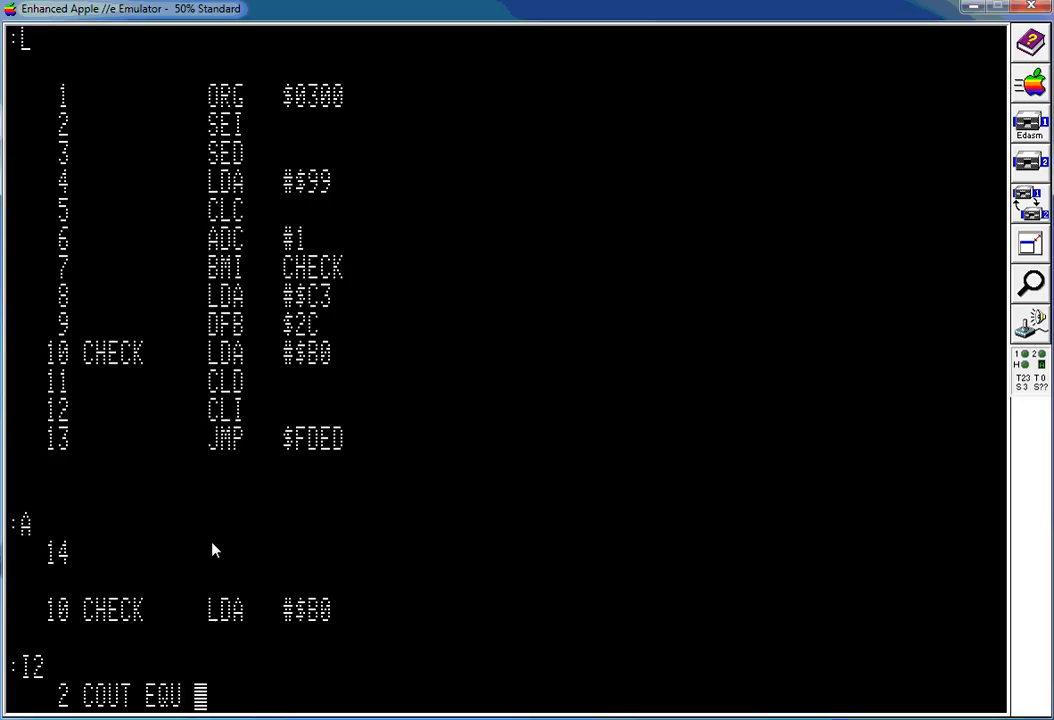
type("$")
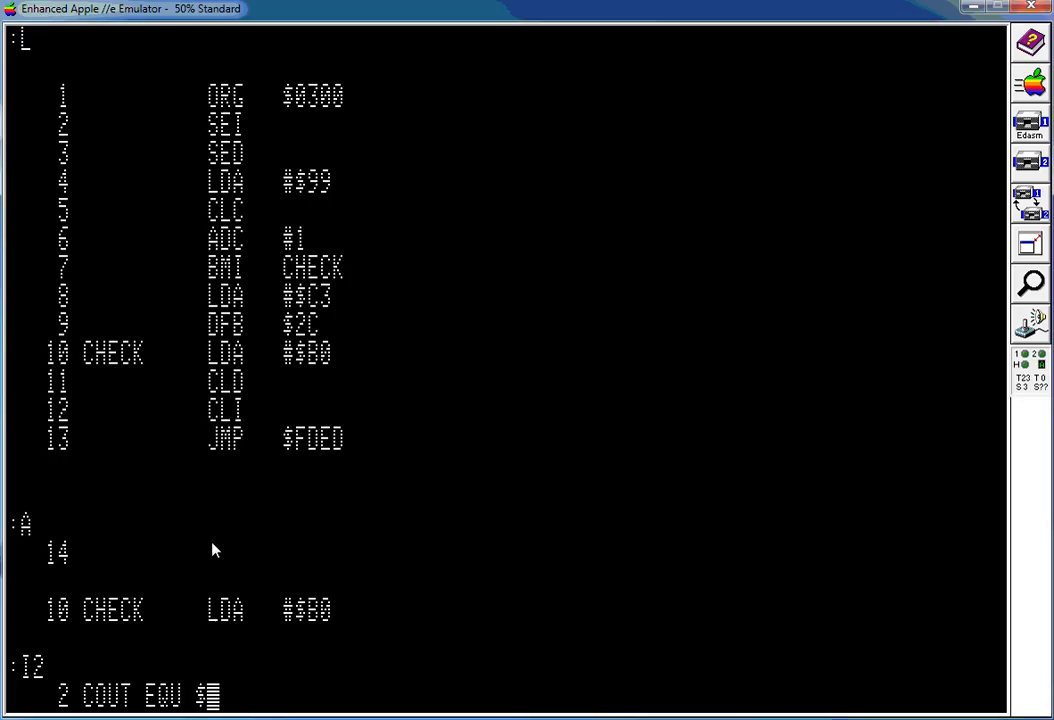
type("FE")
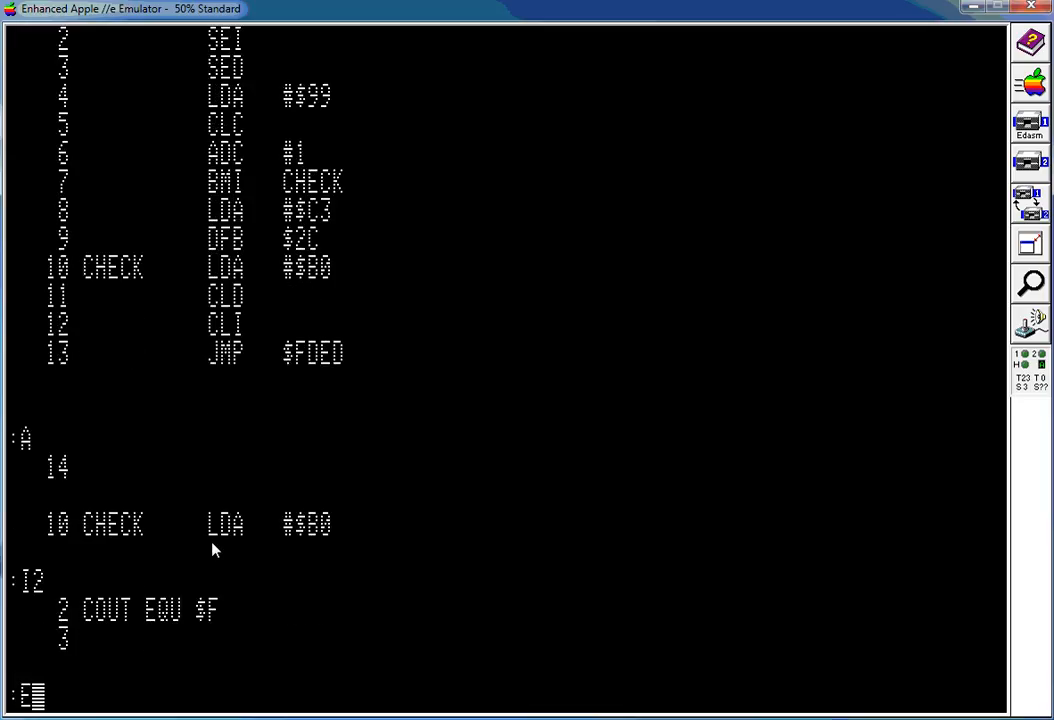
type("COUT EQU $FD")
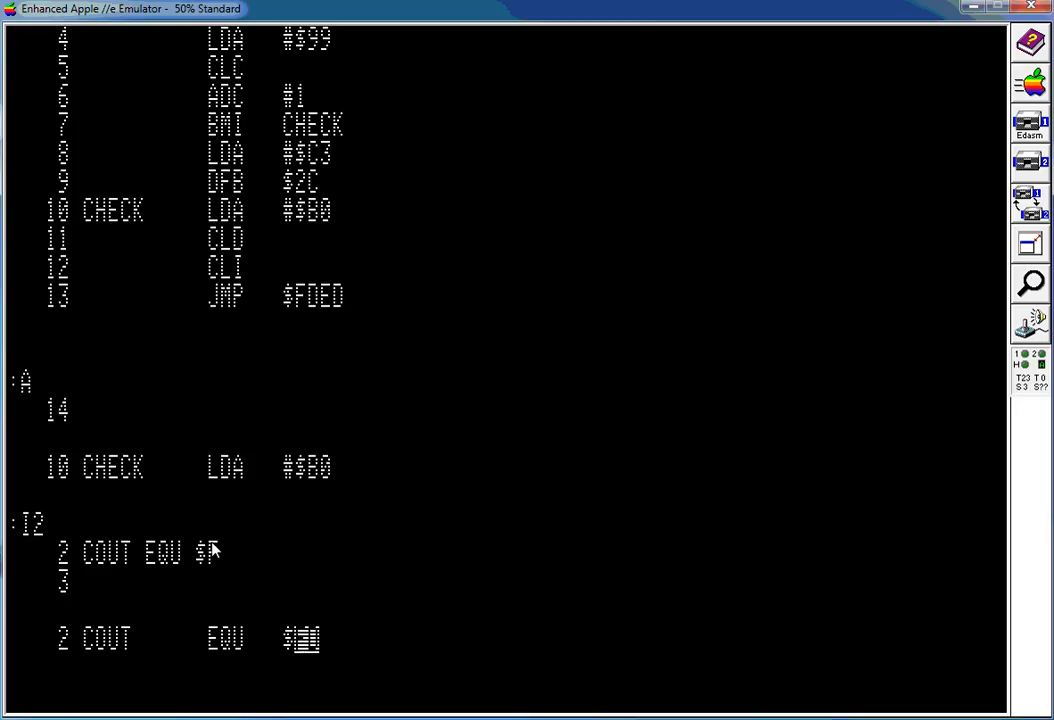
type("FDED")
type("L")
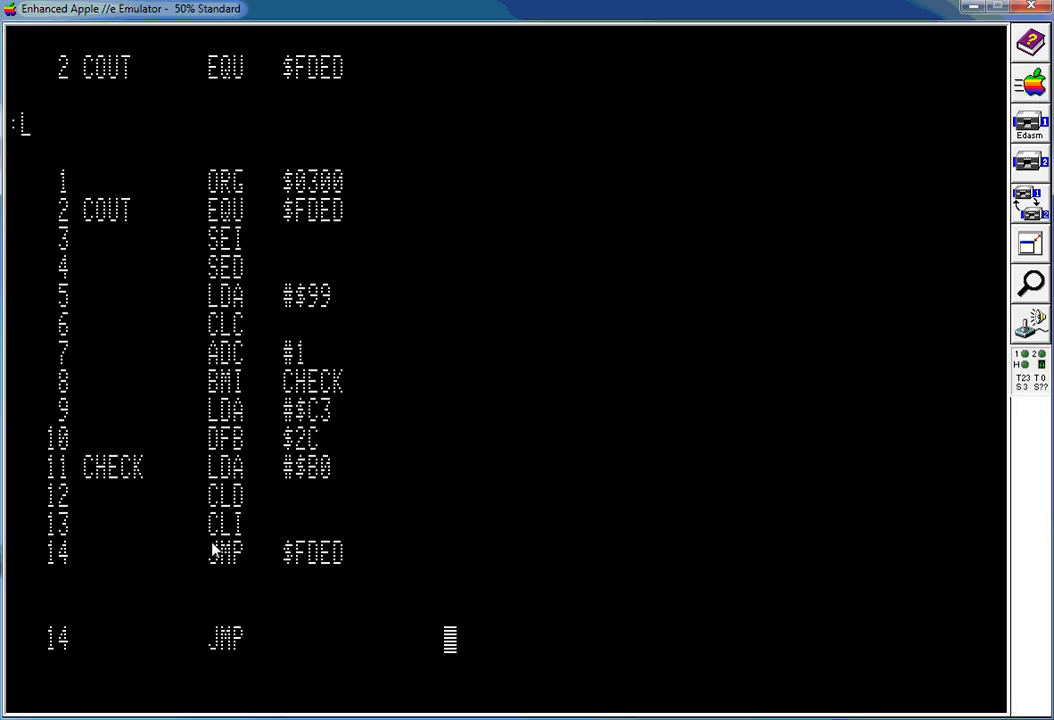
Change line 14 to JMP COUT and relist all fourteen lines
type("COU")
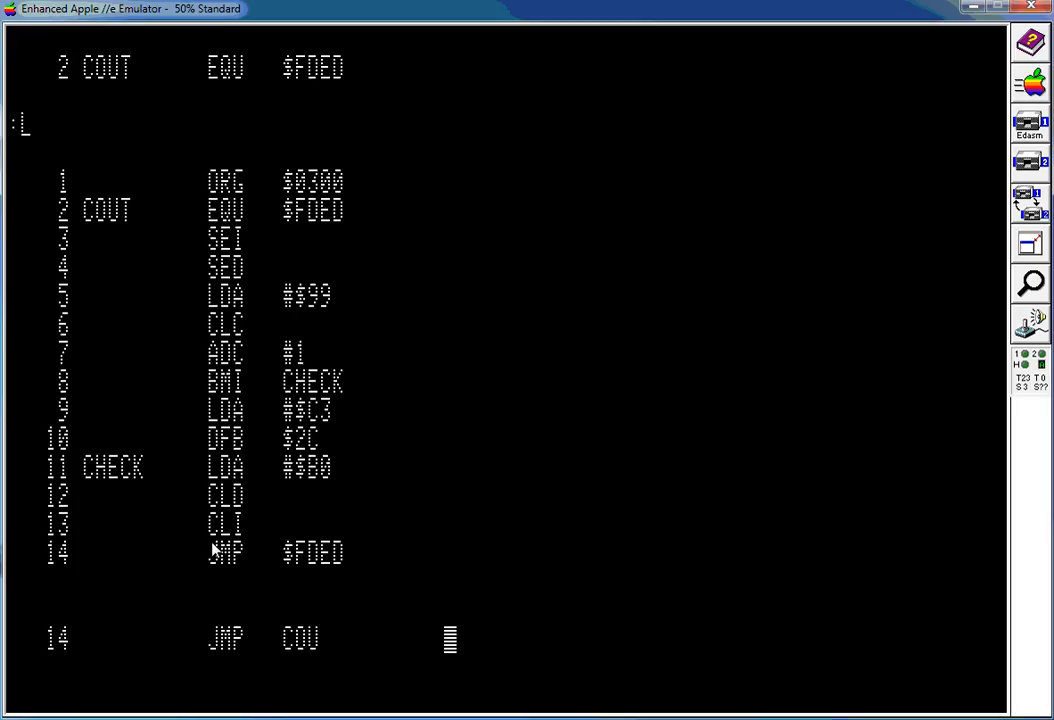
key("Return")
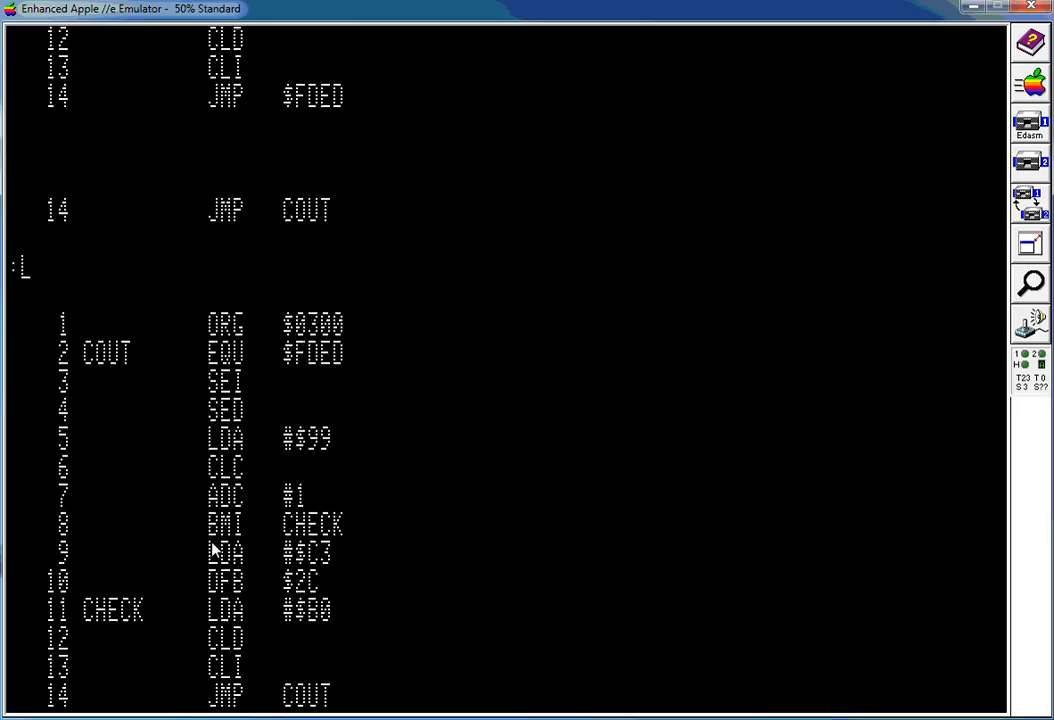
scroll("down", 3)
type("SA")
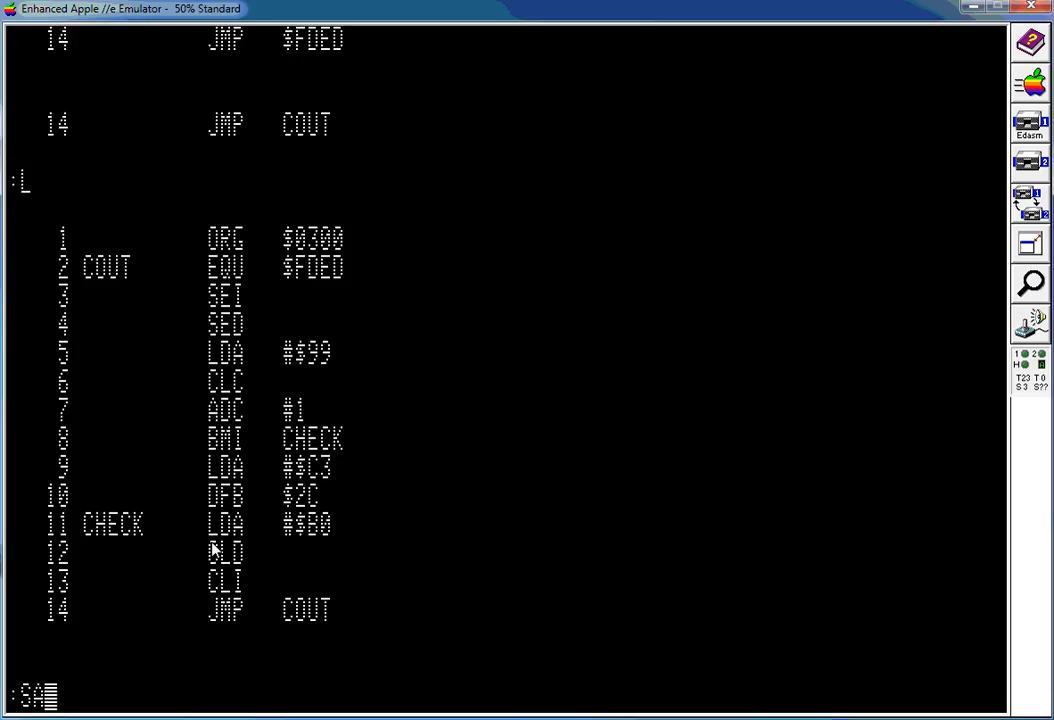
Save the edited source as SAMPLE
type("VE")
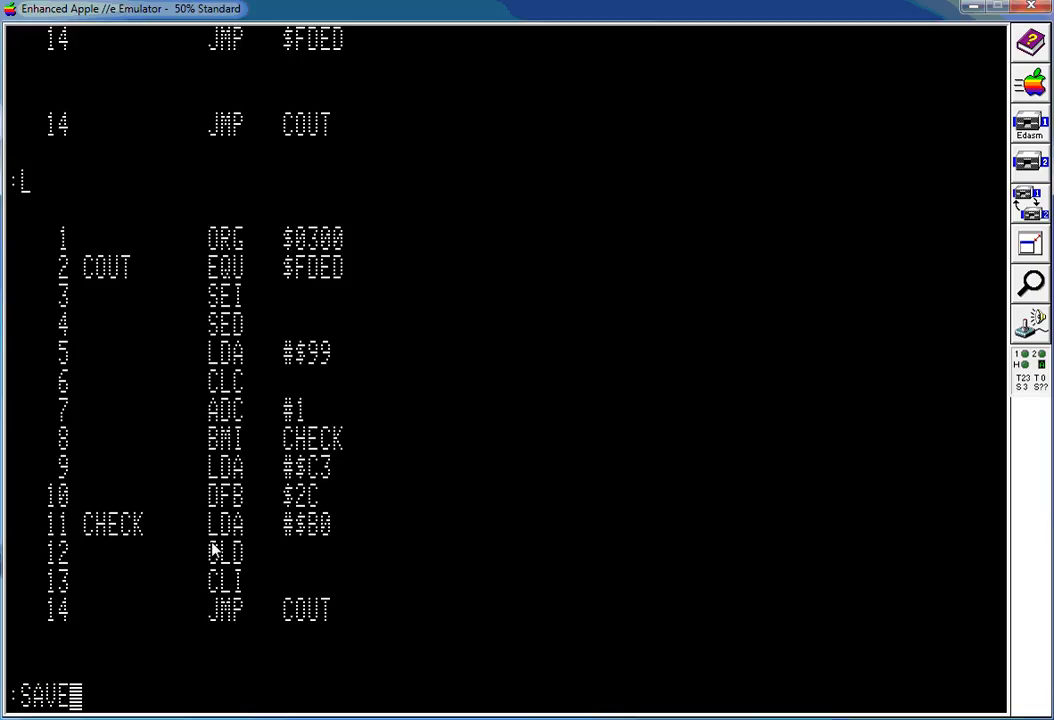
type("SA")
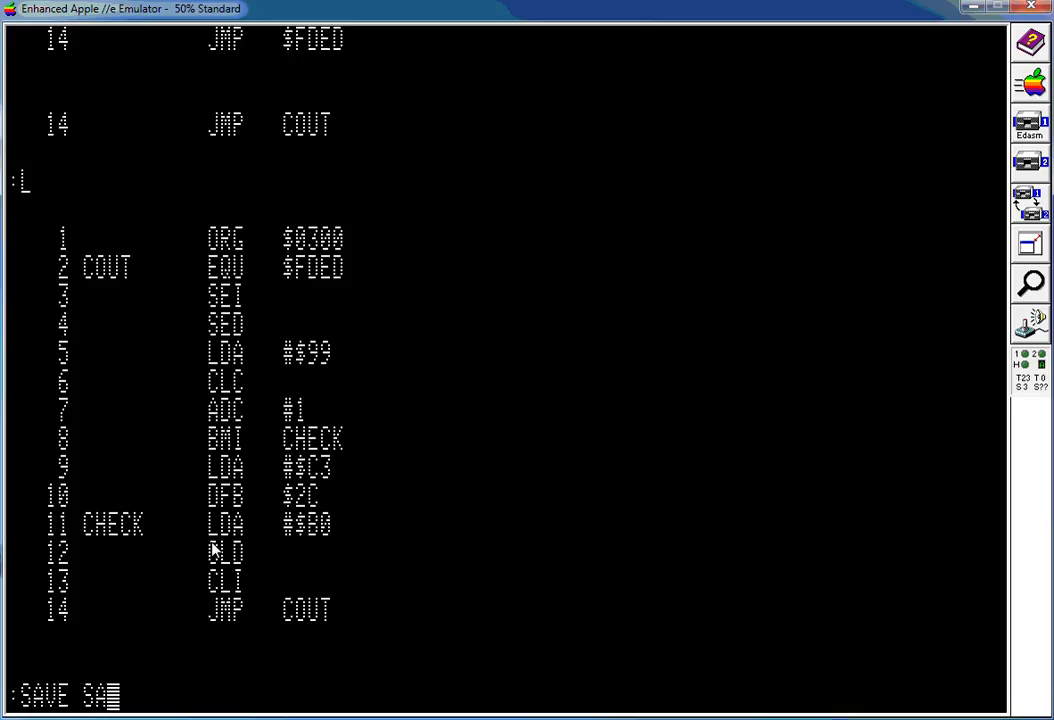
type("MPLE")
type("A")
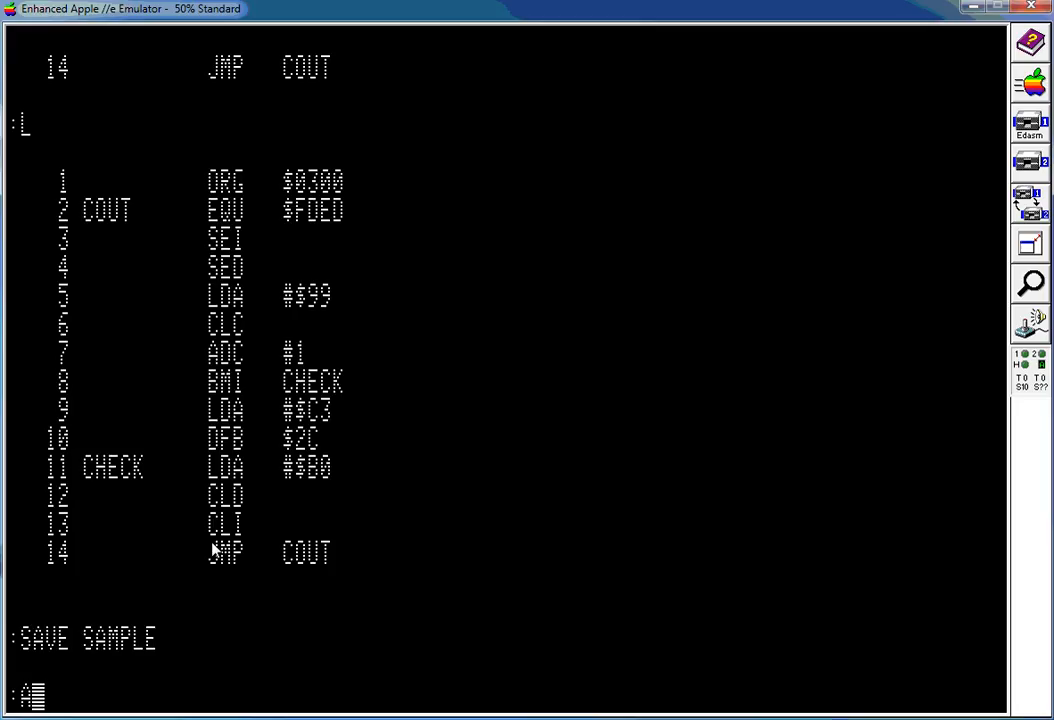
Assemble with ASM SAMPLE, which stops on a BUFFER ERROR, and begin the NEW command
type("SM")
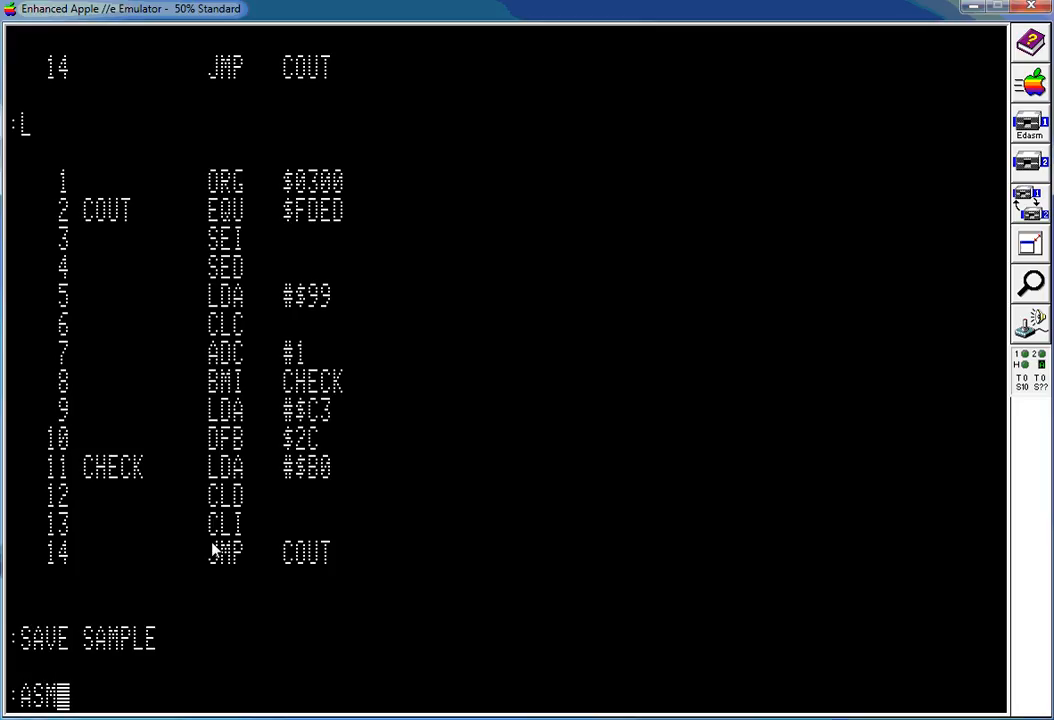
type("S")
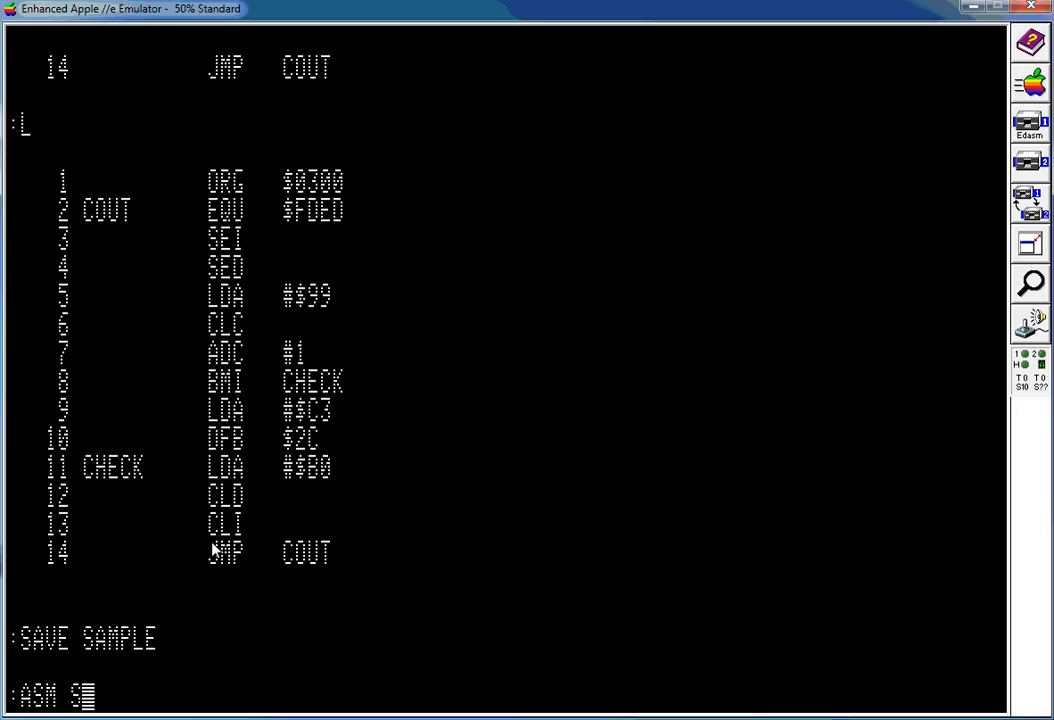
type("SAMPLE")
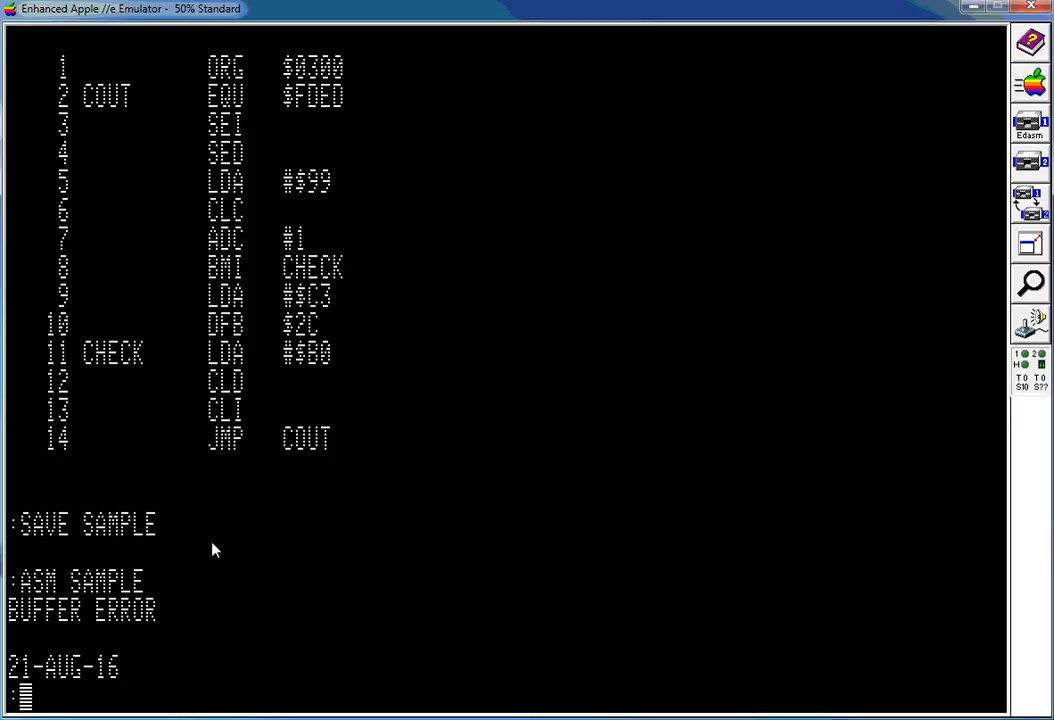
type("NE")
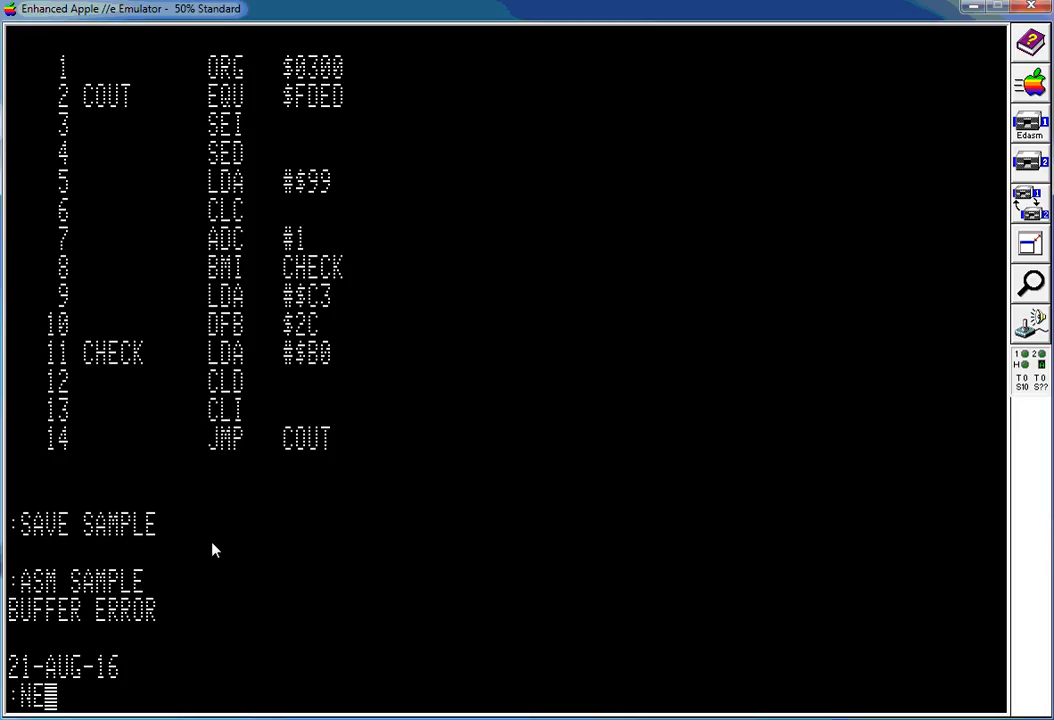
Clear memory with NEW and reassemble SAMPLE with no errors, 14 lines, then begin a CAT
key("Return")
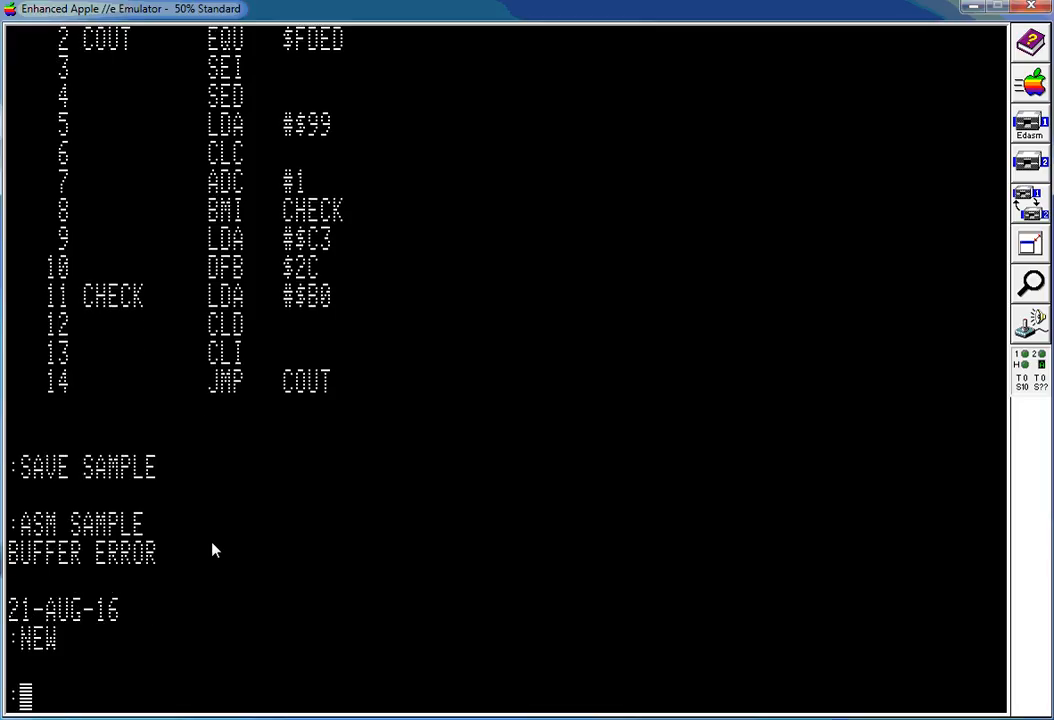
type("ASM")
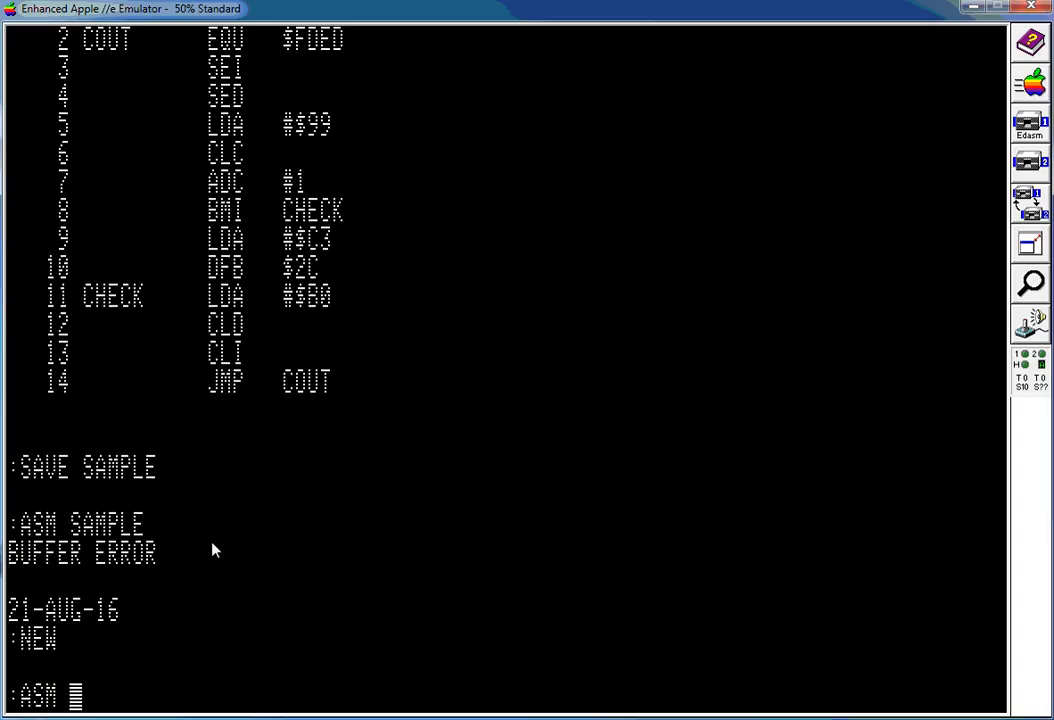
type("SAMPL")
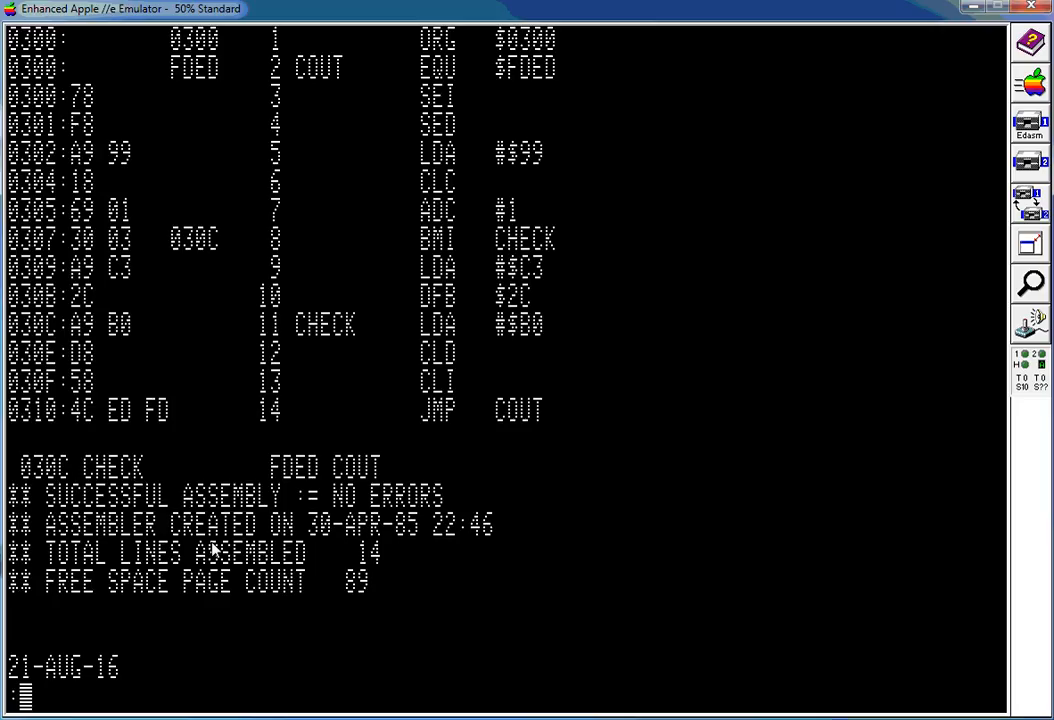
type("CAT")
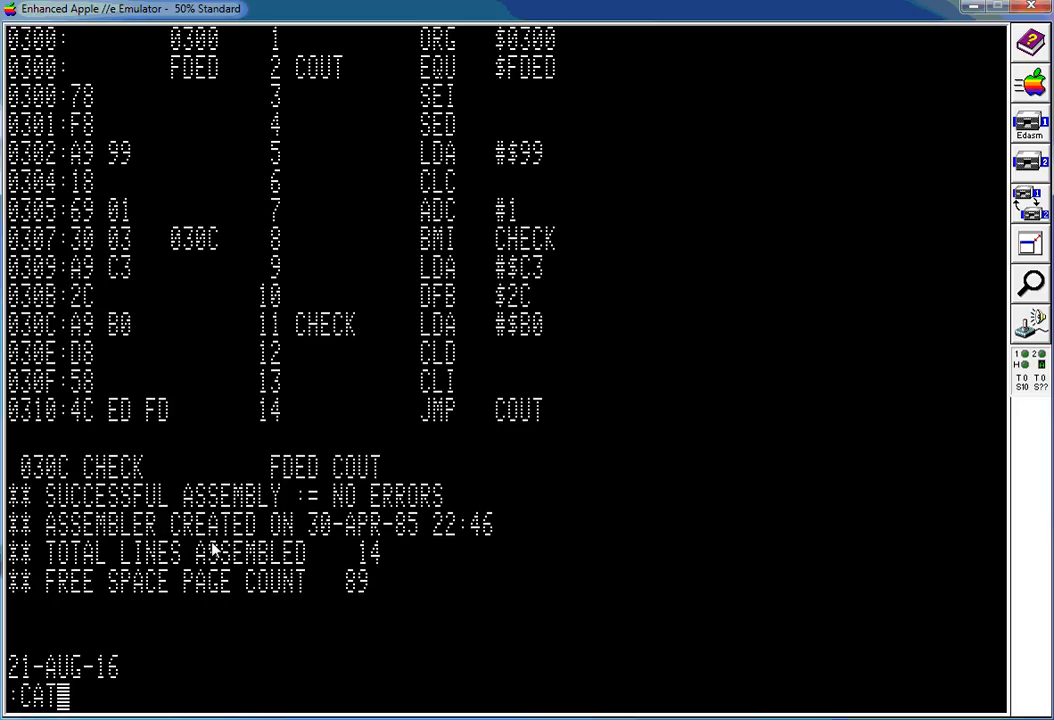